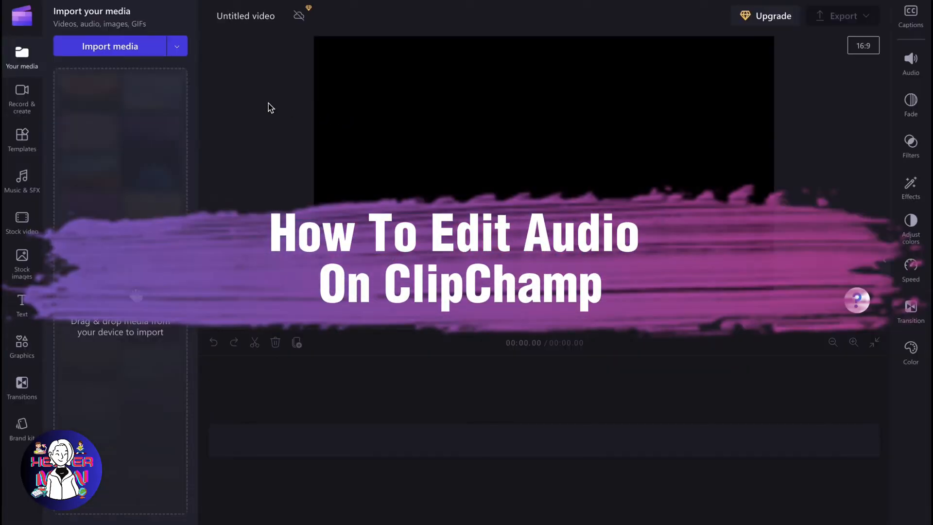
# Import the peaceful rain MP4 from the Desktop into the media library
pyautogui.click(109, 46)
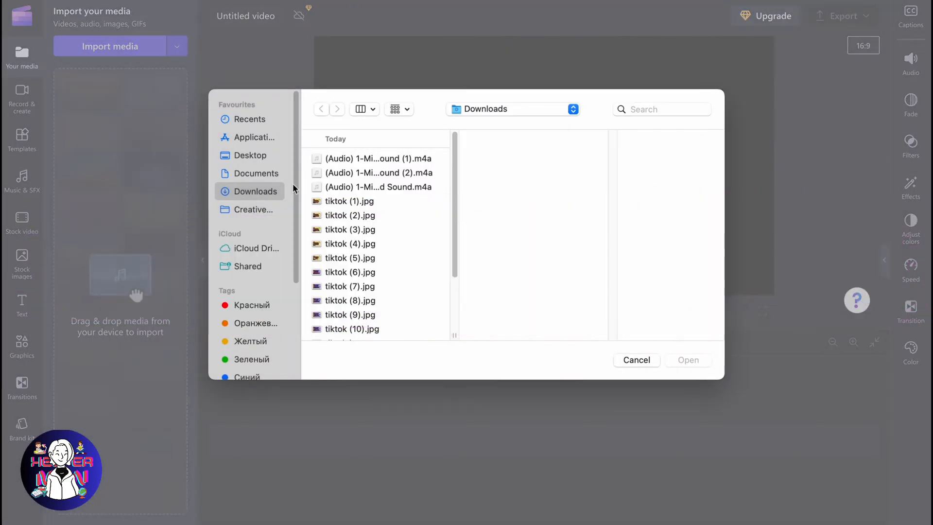
pyautogui.click(250, 154)
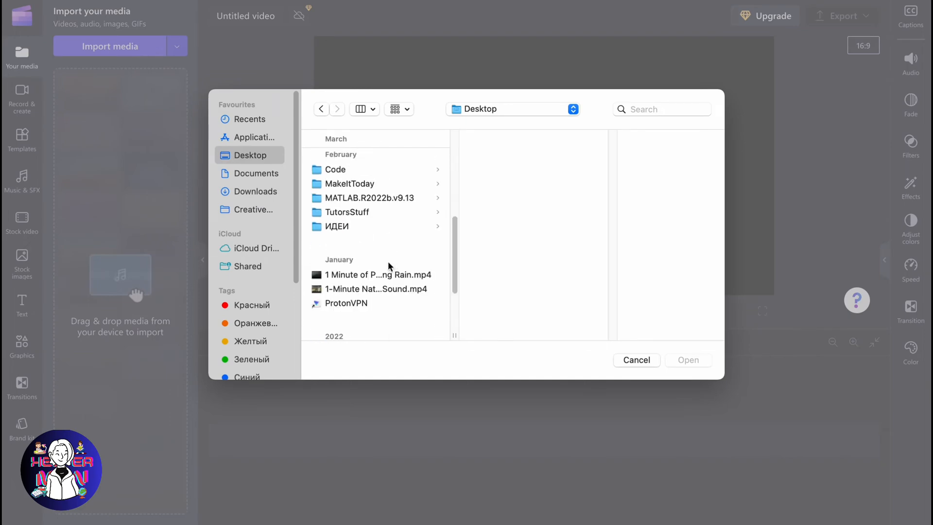
pyautogui.doubleClick(378, 274)
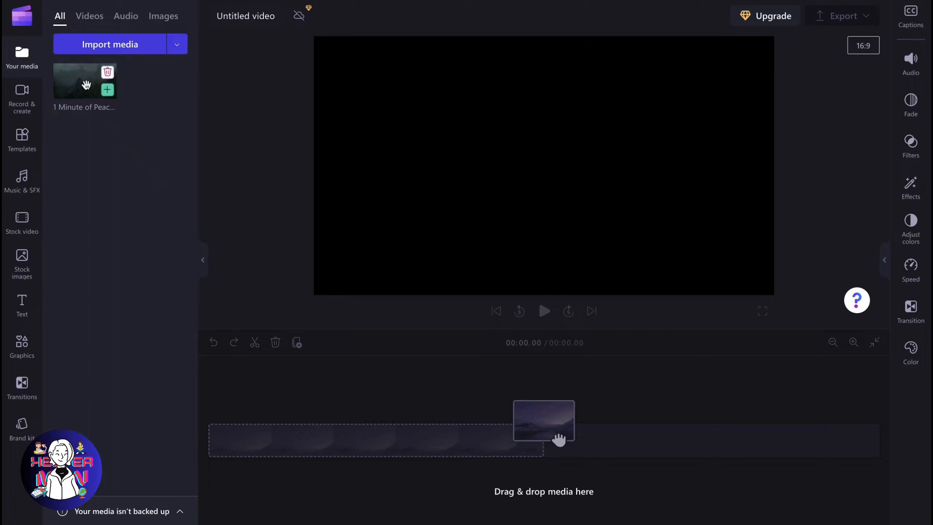
# Drag the rain clip onto the timeline and detach its audio to a separate track
pyautogui.moveTo(543, 421); pyautogui.dragTo(379, 442)
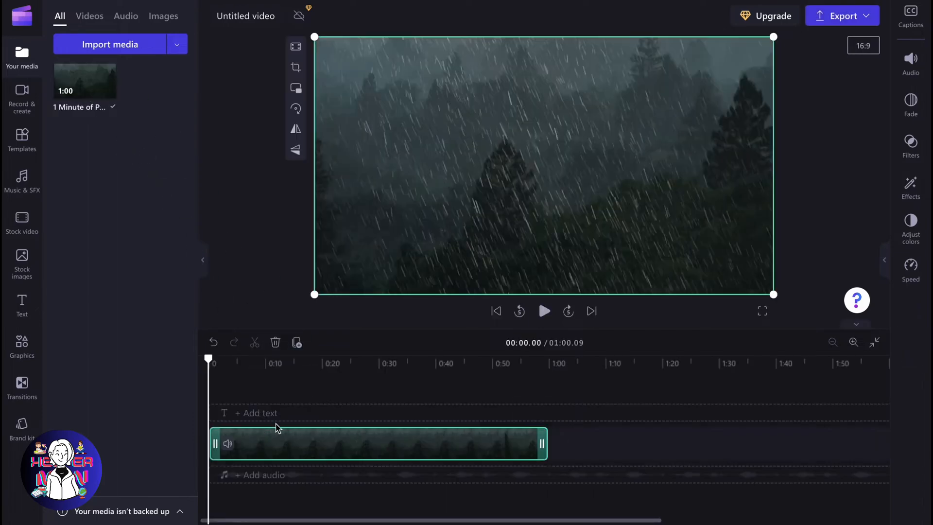
pyautogui.moveTo(398, 446)
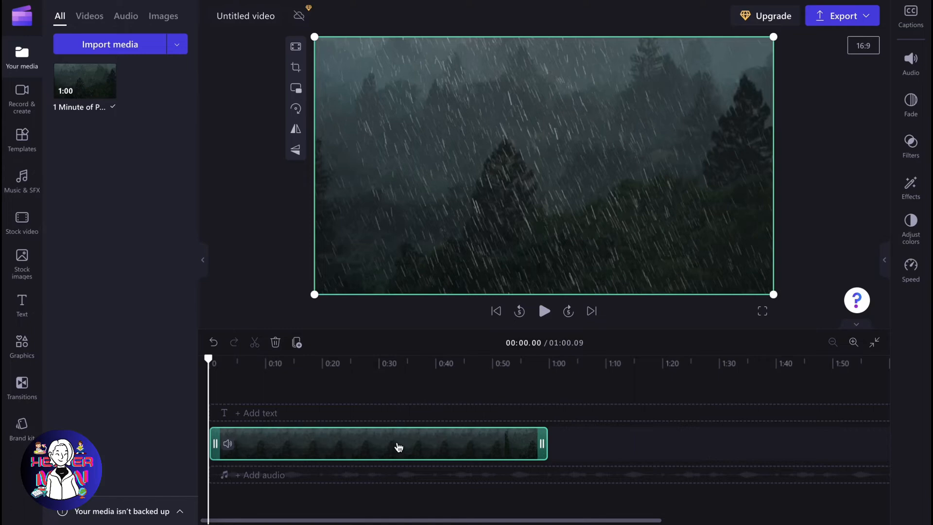
pyautogui.rightClick(398, 445)
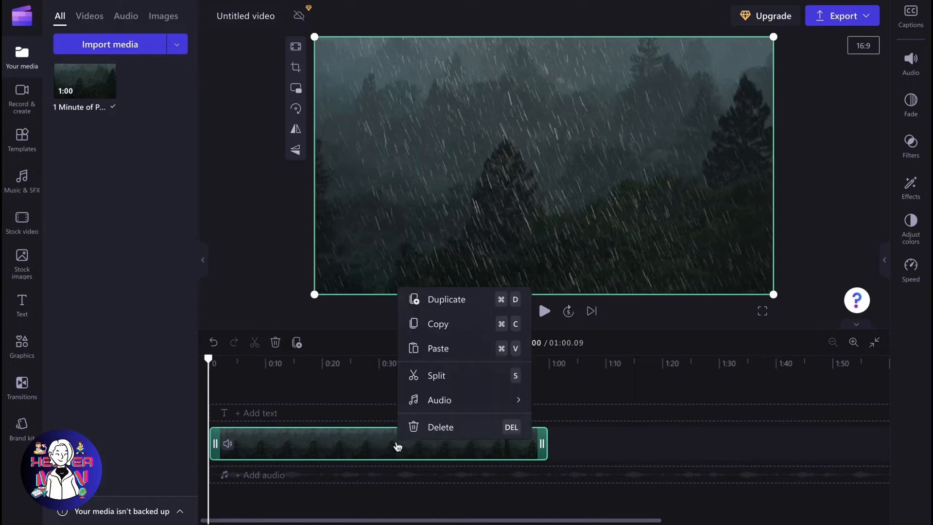
pyautogui.moveTo(439, 400)
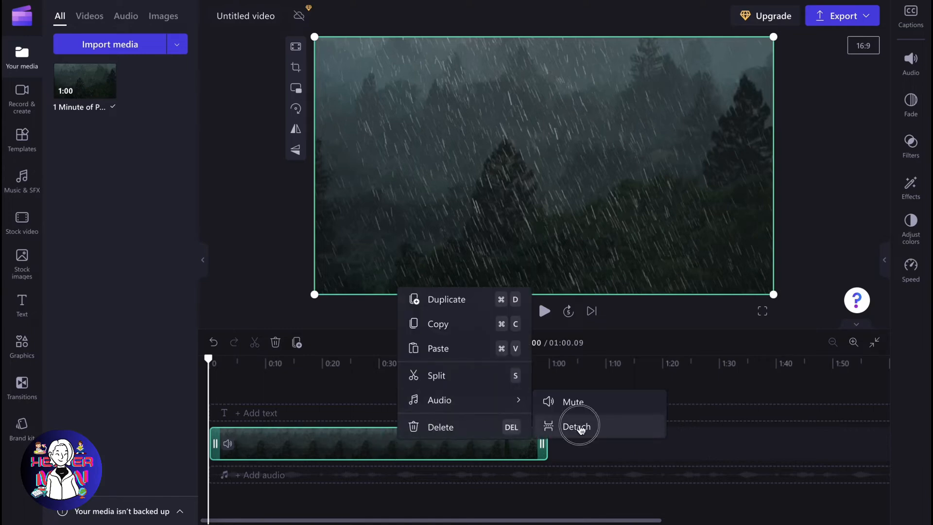
pyautogui.click(576, 426)
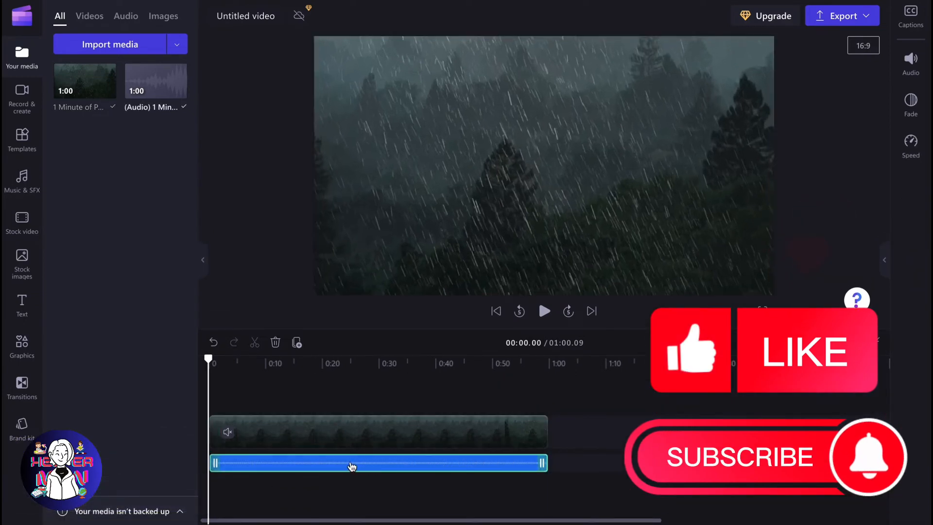
pyautogui.moveTo(49, 214)
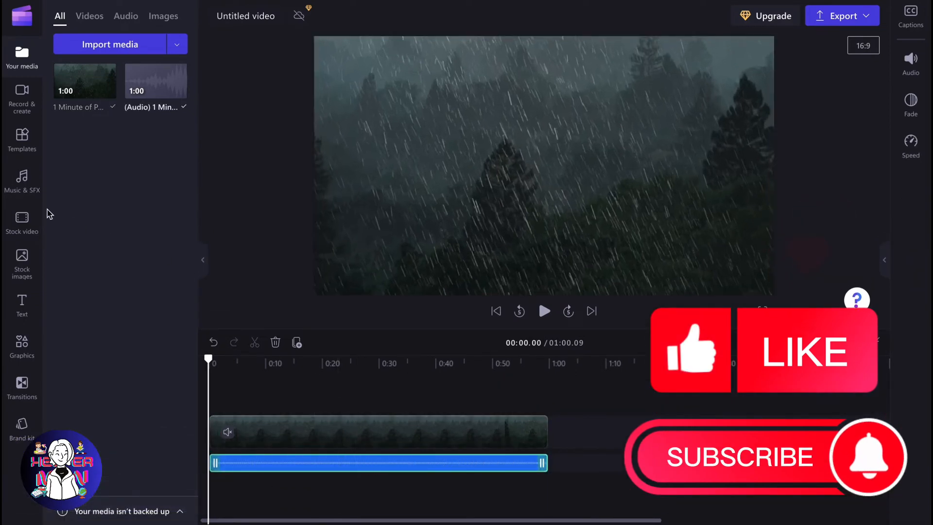
# Set the detached rain audio volume to 41%
pyautogui.click(22, 179)
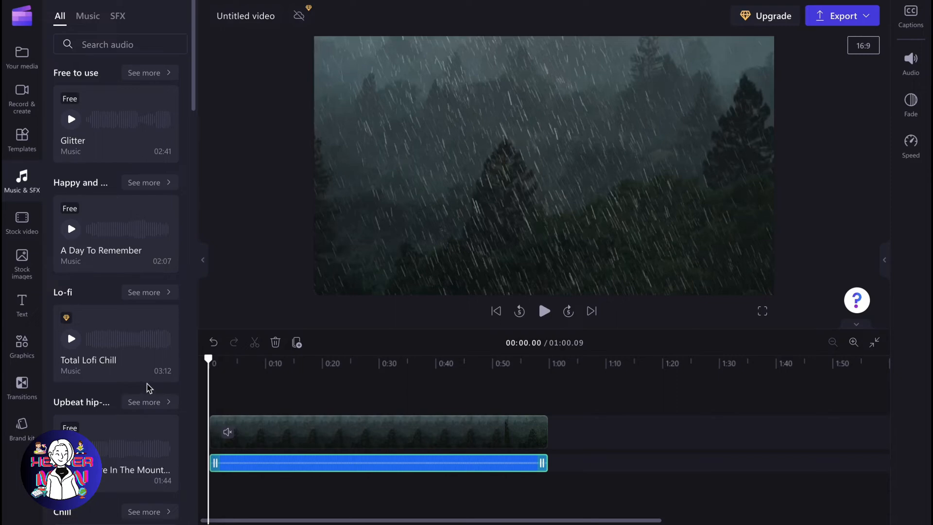
pyautogui.moveTo(315, 469)
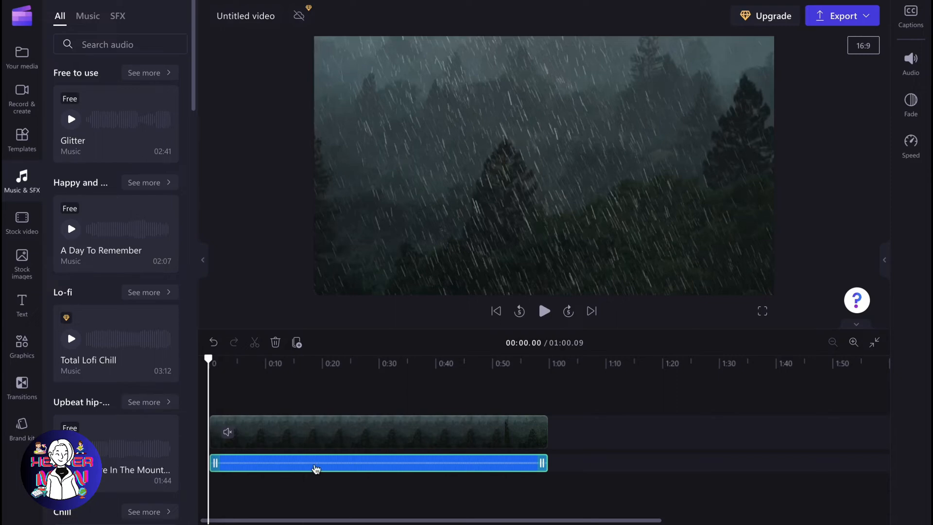
pyautogui.moveTo(247, 439)
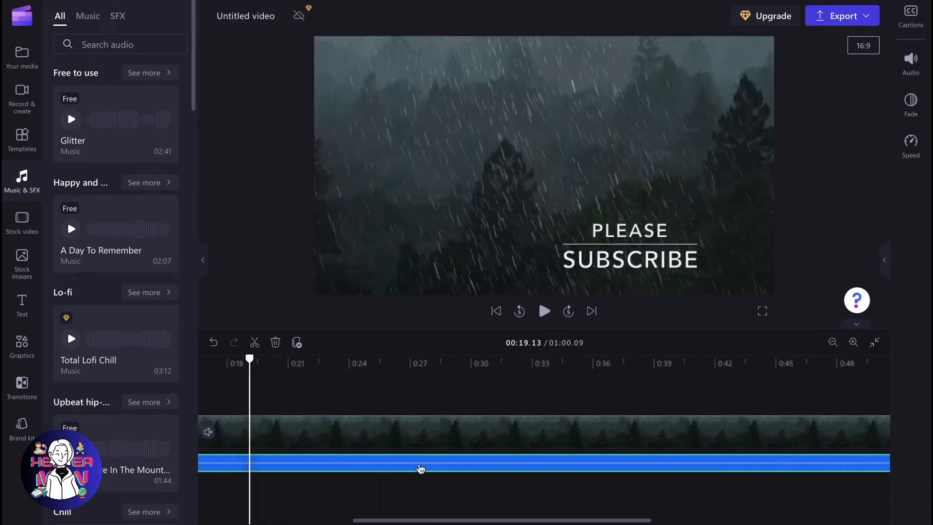
pyautogui.moveTo(636, 297)
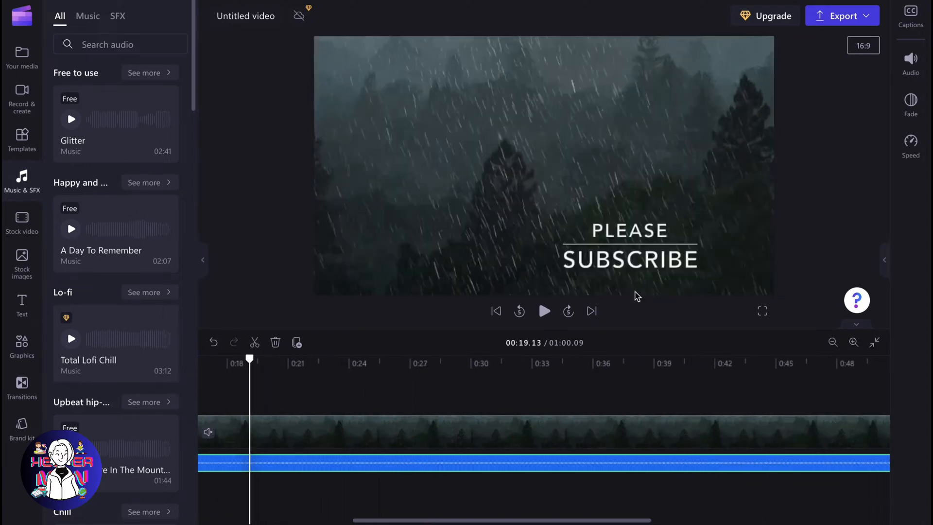
pyautogui.moveTo(923, 167)
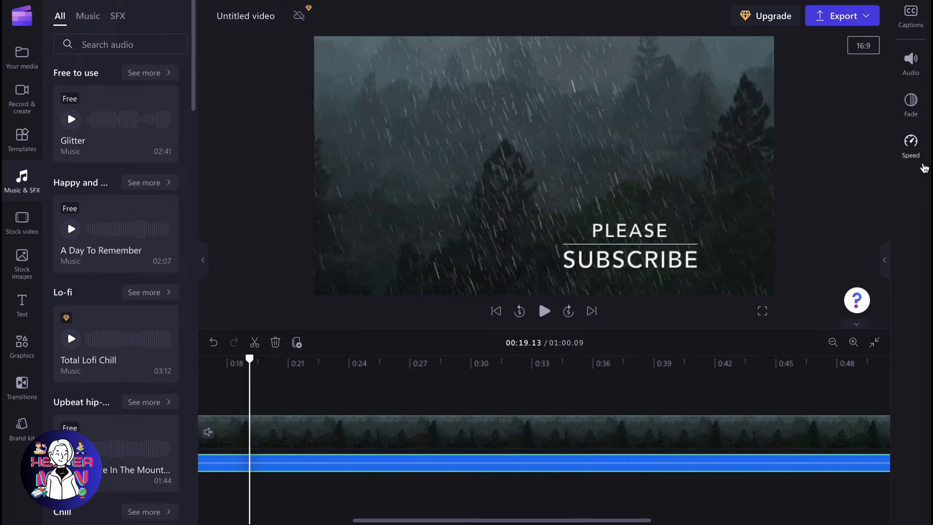
pyautogui.click(911, 63)
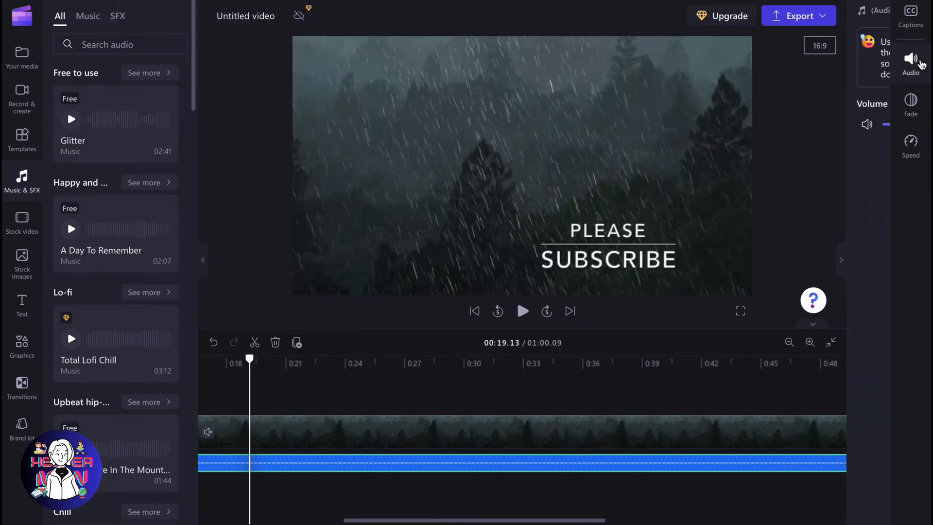
pyautogui.moveTo(885, 124); pyautogui.dragTo(826, 124)
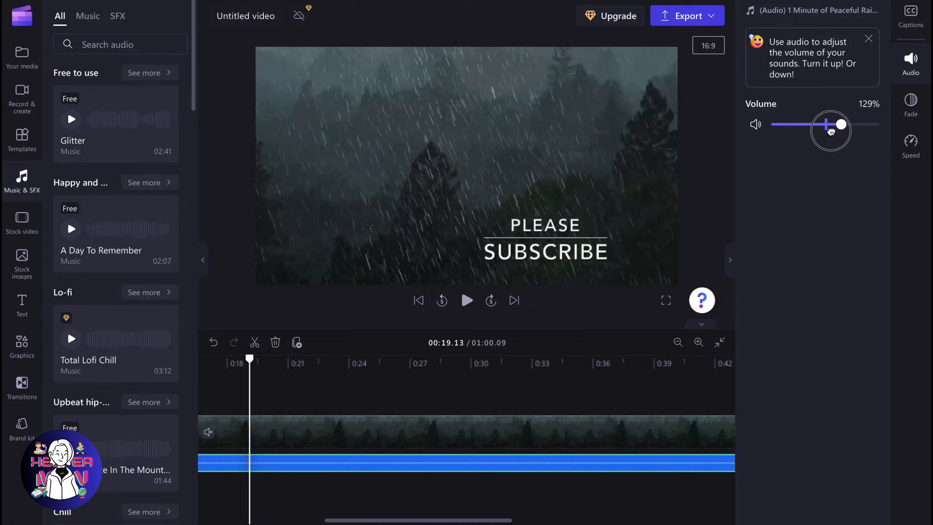
pyautogui.moveTo(830, 124); pyautogui.dragTo(794, 125)
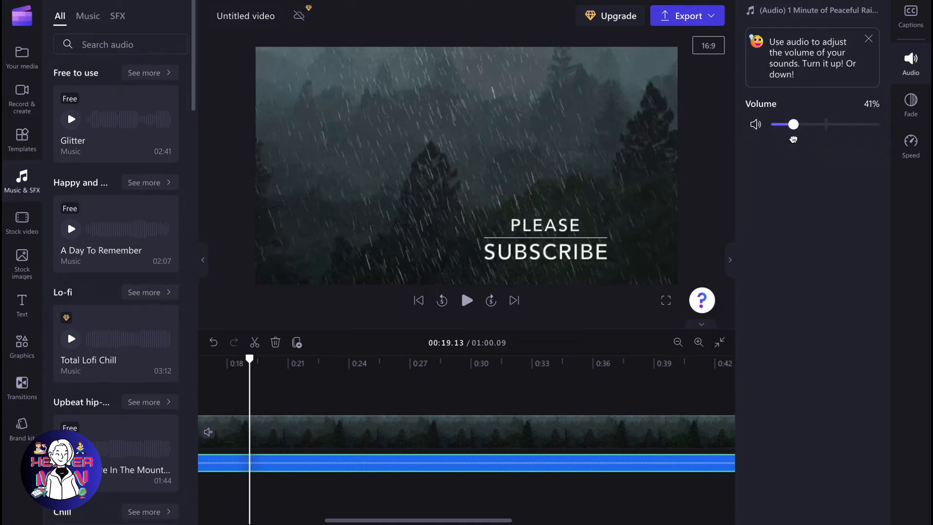
# Give the rain audio a 0.8 s fade-in and 0.5 s fade-out
pyautogui.click(910, 105)
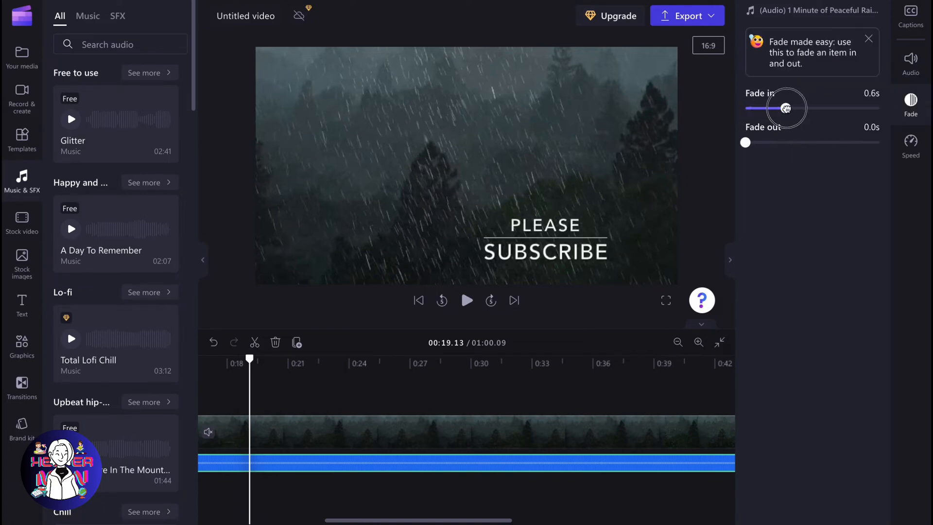
pyautogui.moveTo(744, 143); pyautogui.dragTo(779, 142)
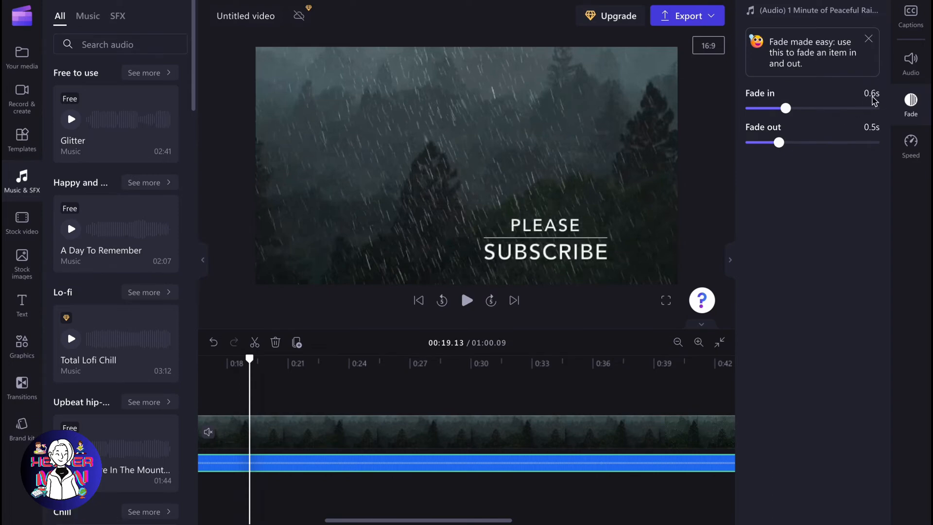
pyautogui.moveTo(785, 108); pyautogui.dragTo(799, 108)
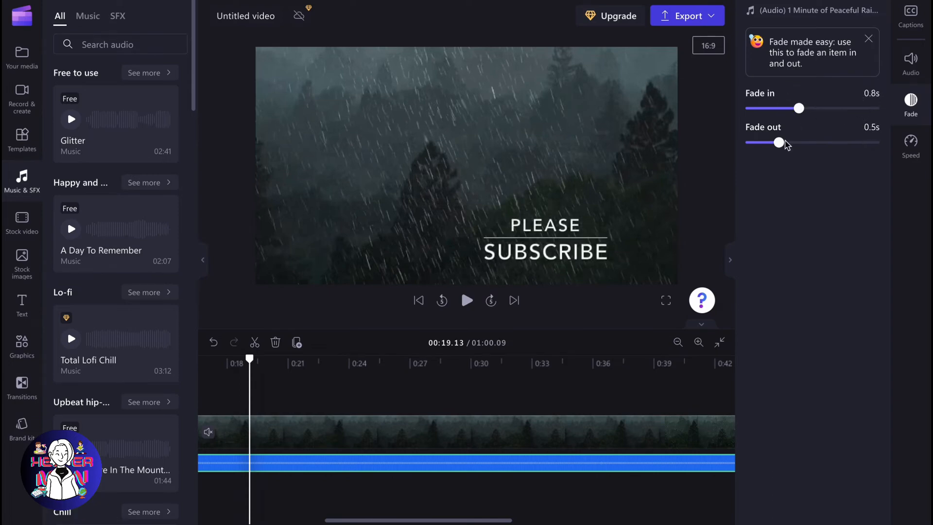
# Set the rain audio speed to 0.6×, extending the project to about 1:40
pyautogui.click(909, 146)
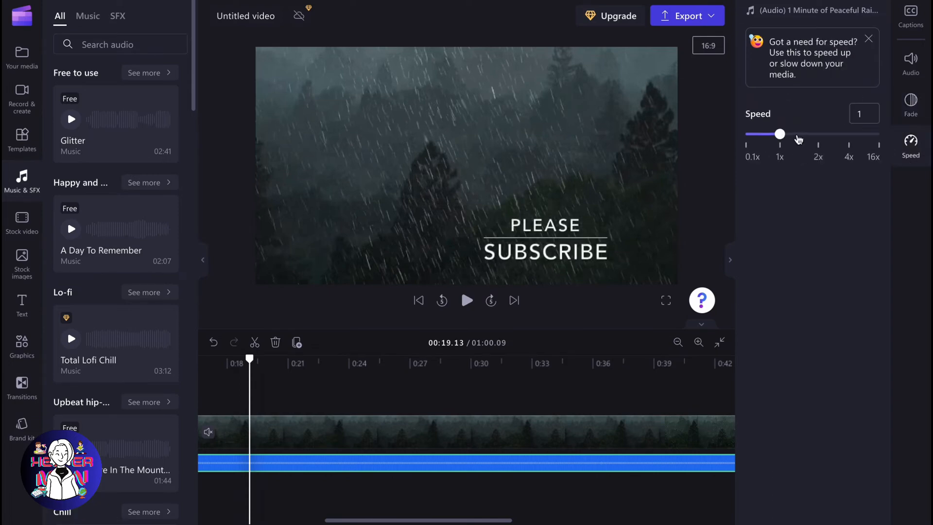
pyautogui.moveTo(781, 134); pyautogui.dragTo(774, 139)
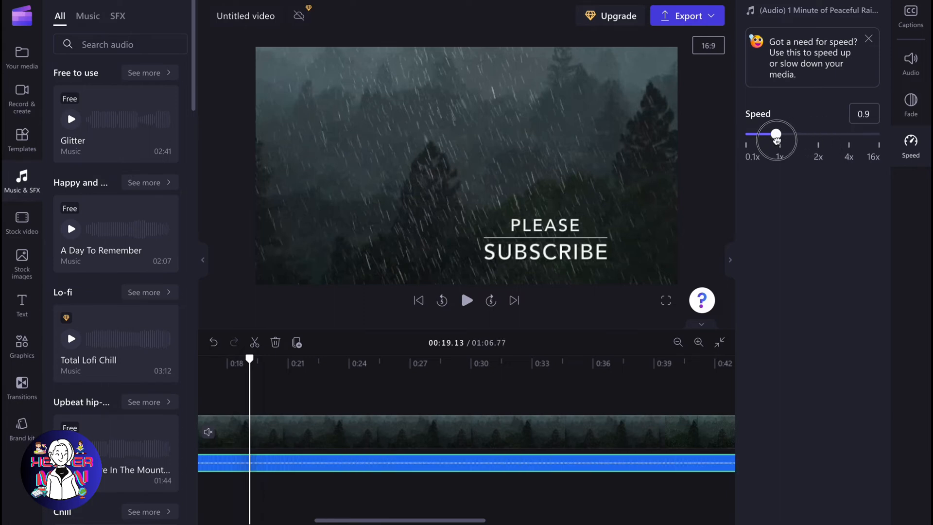
pyautogui.moveTo(776, 141); pyautogui.dragTo(765, 131)
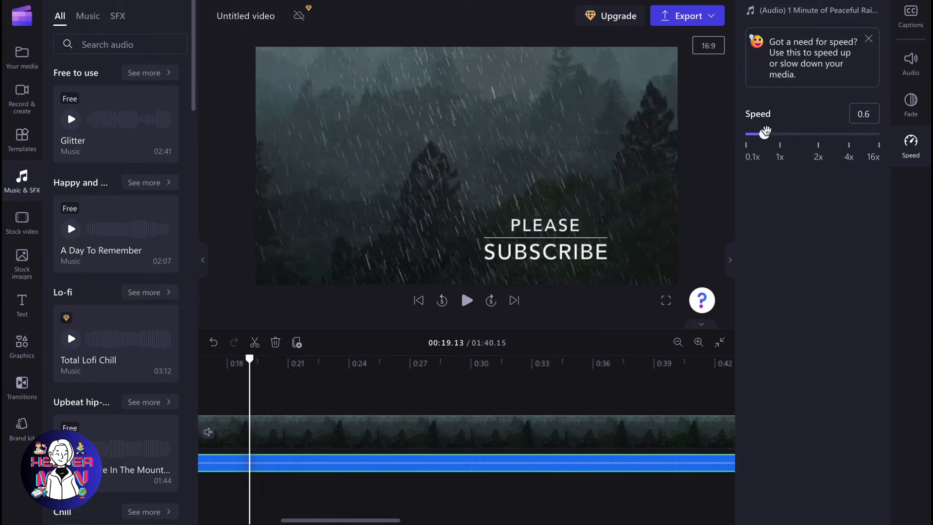
pyautogui.moveTo(764, 132)
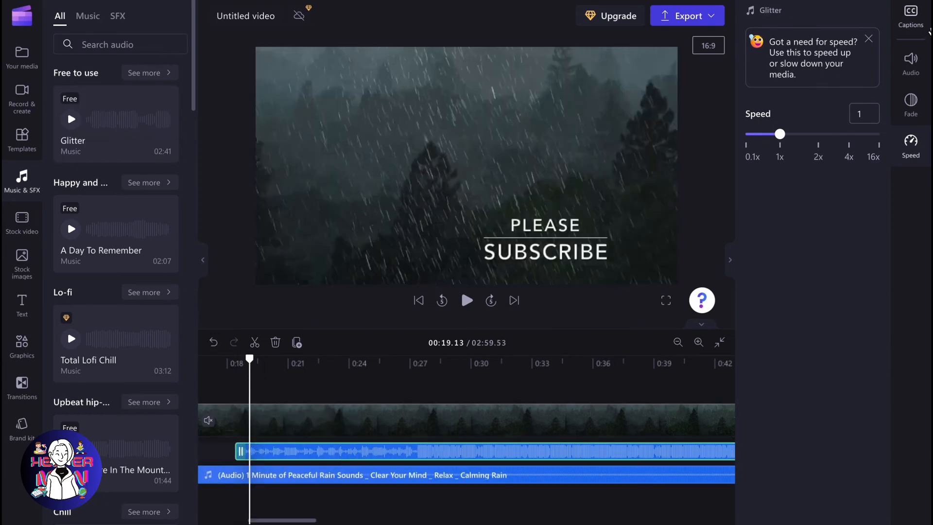
# Check the Glitter track's fade and volume, then export the video at 1080p
pyautogui.click(909, 103)
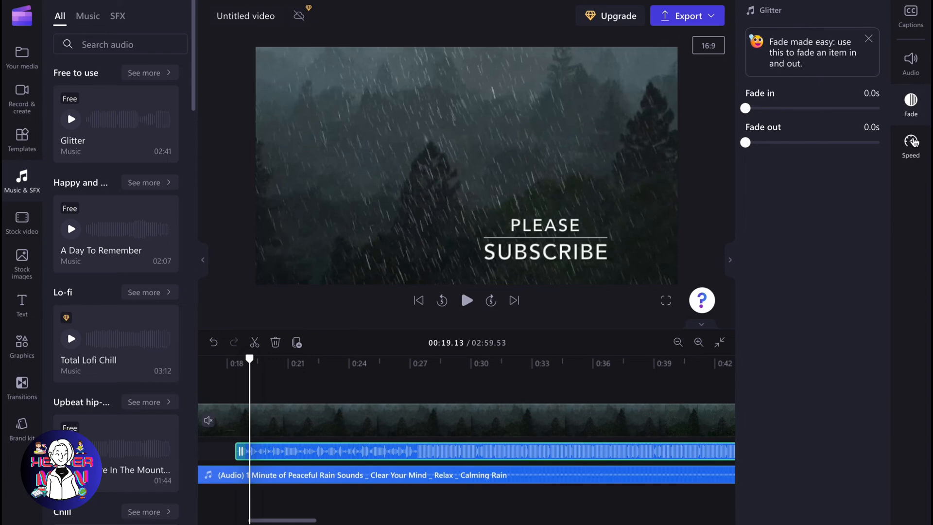
pyautogui.click(909, 63)
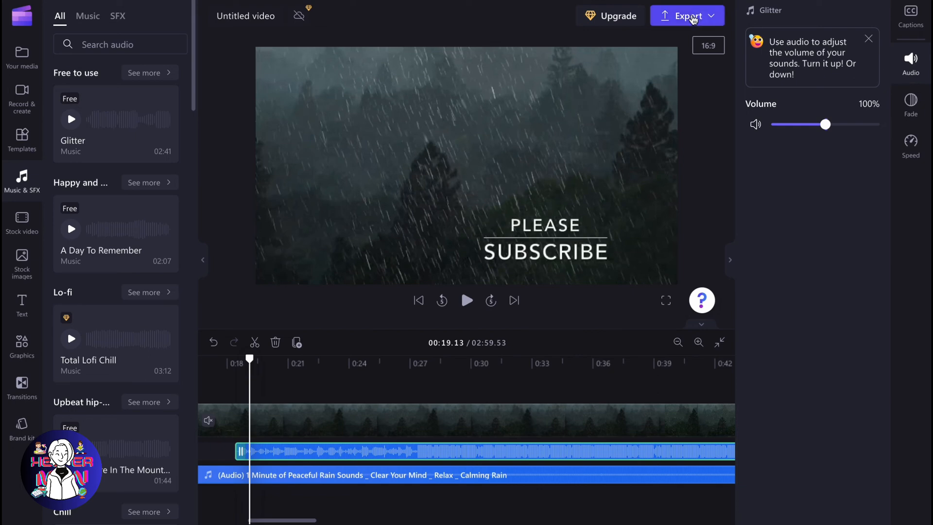
pyautogui.click(686, 15)
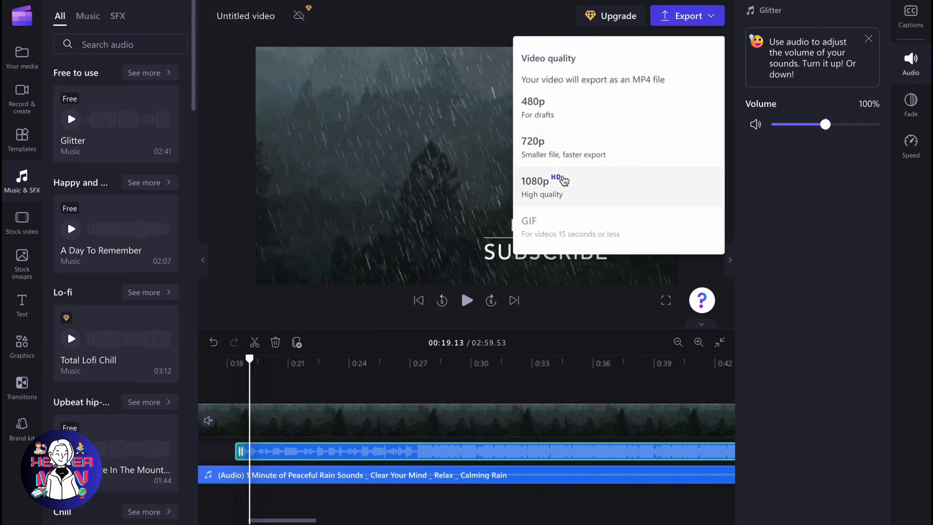
pyautogui.click(535, 180)
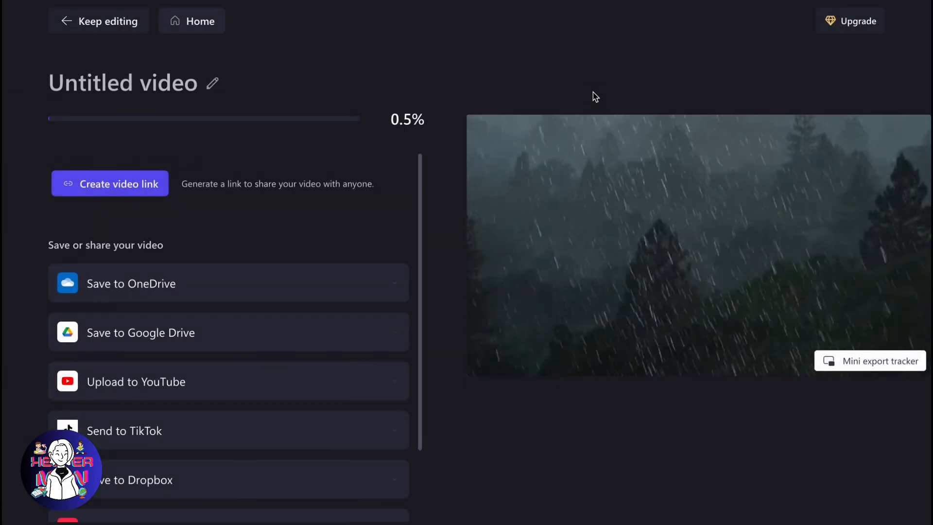